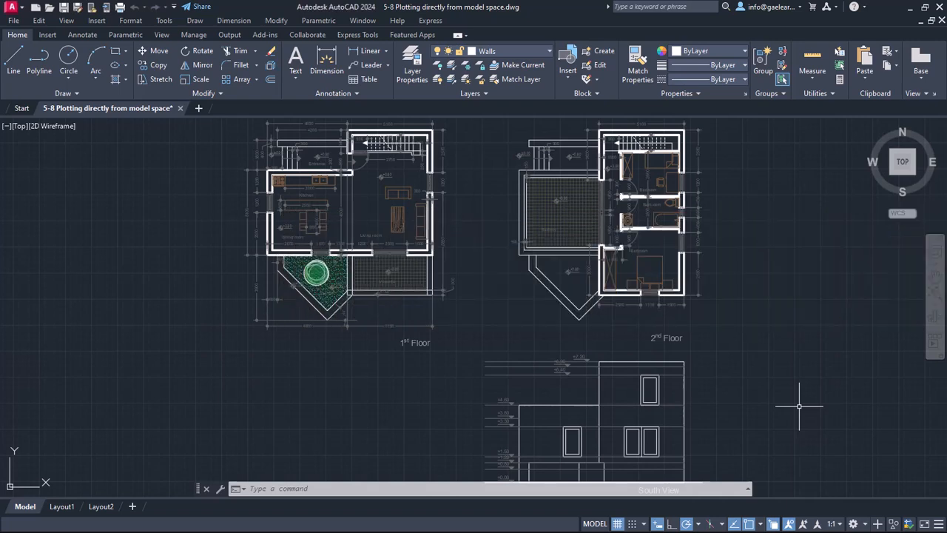
mouse_move(786, 403)
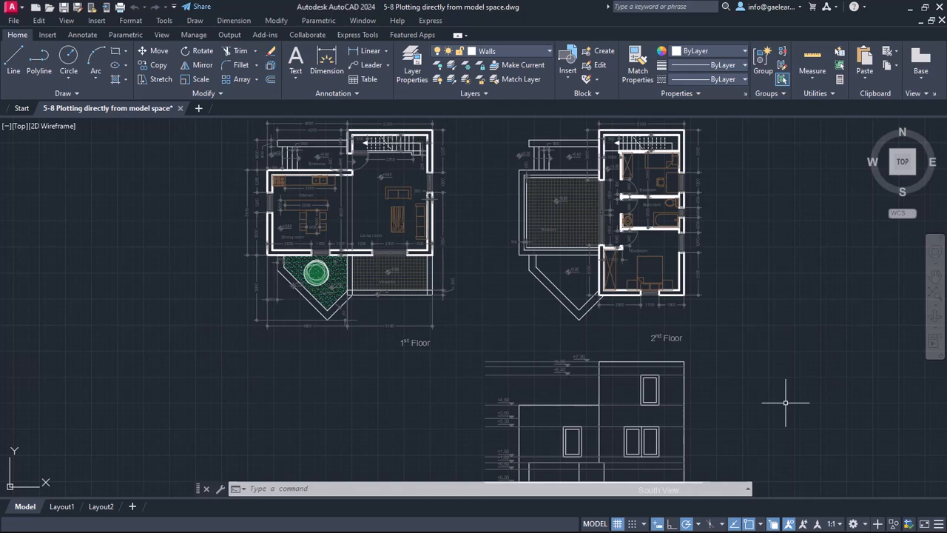
mouse_move(781, 401)
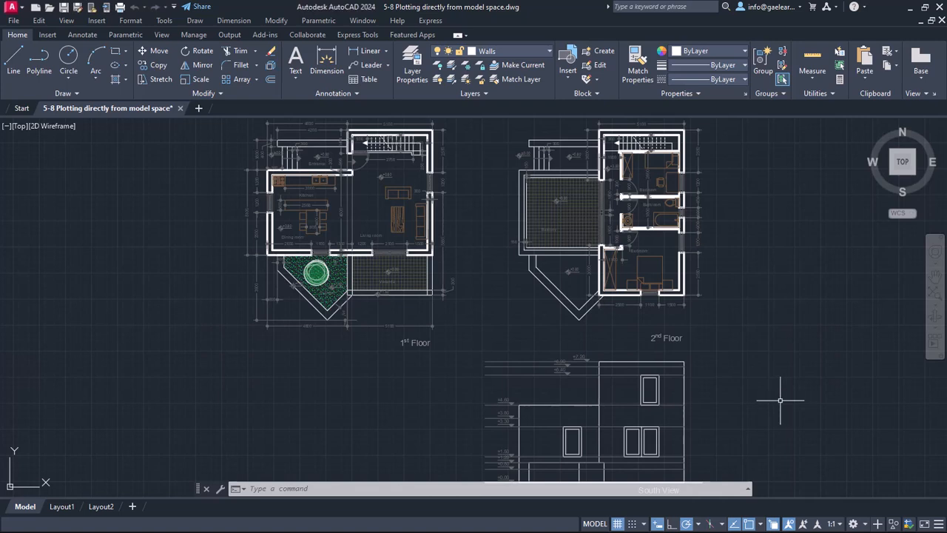
mouse_move(254, 164)
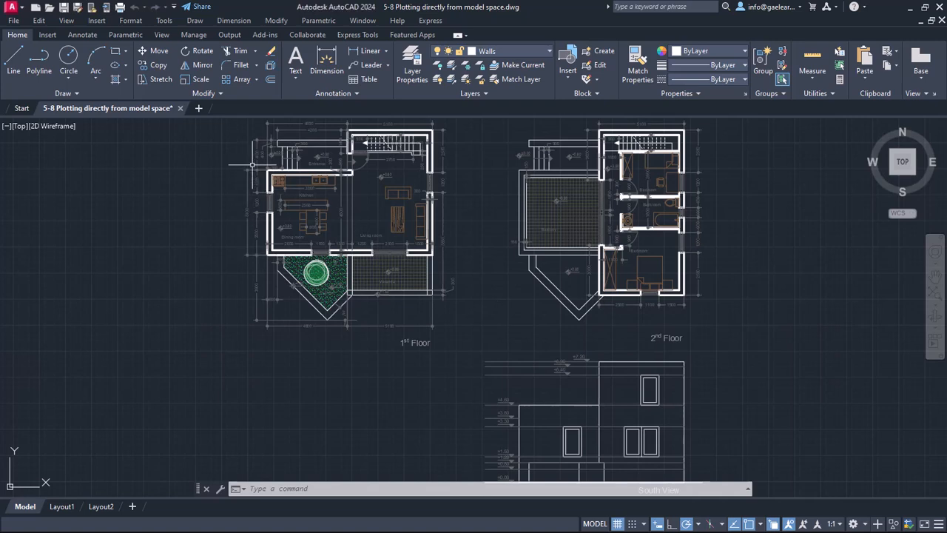
mouse_move(174, 121)
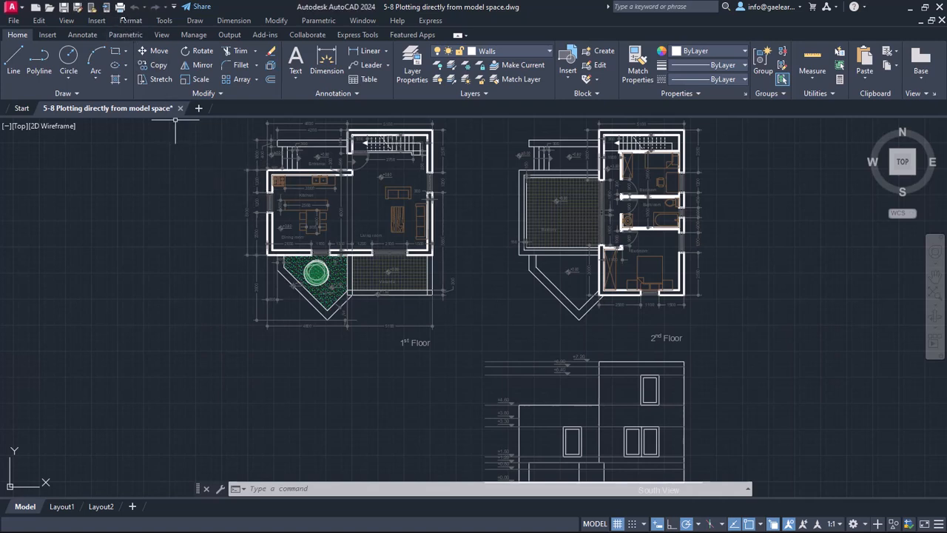
mouse_move(118, 6)
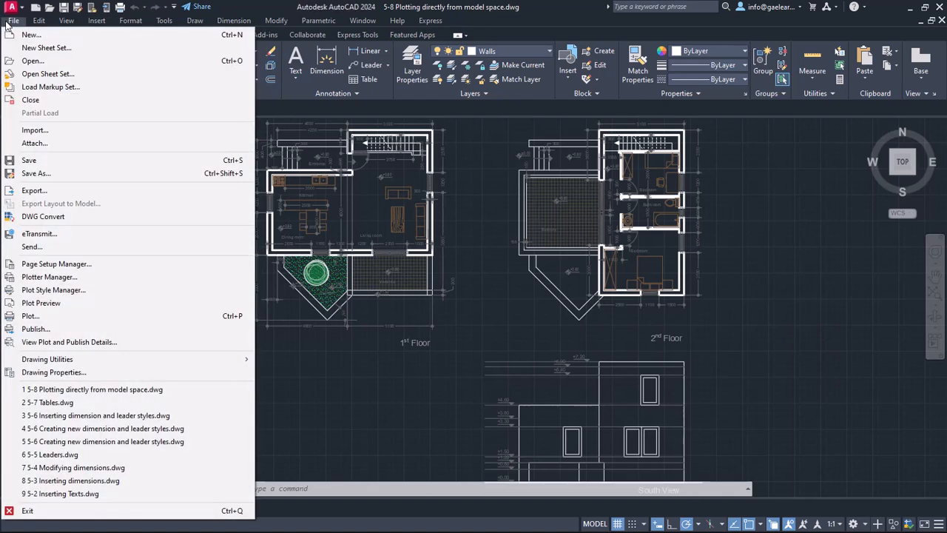
mouse_move(31, 316)
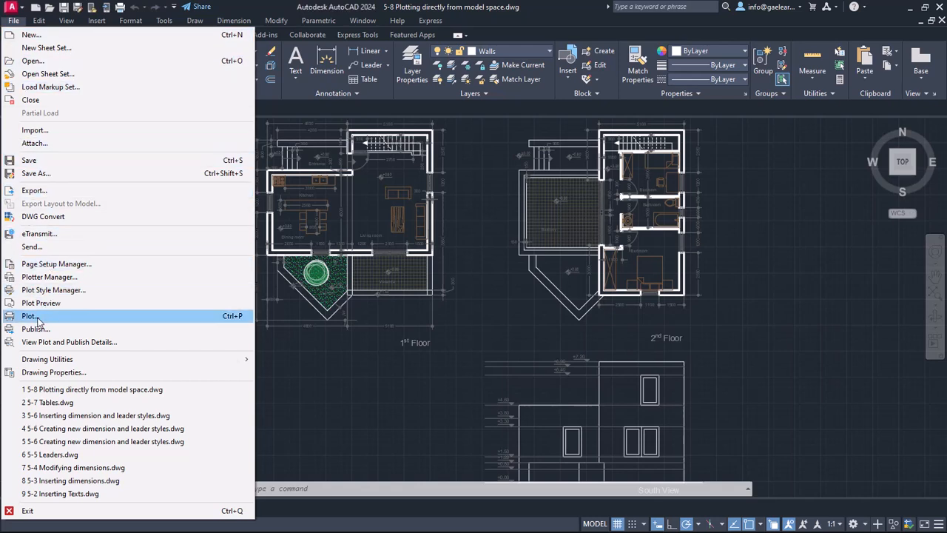
- Start the Plot command from the Application menu's Print flyout
click(47, 242)
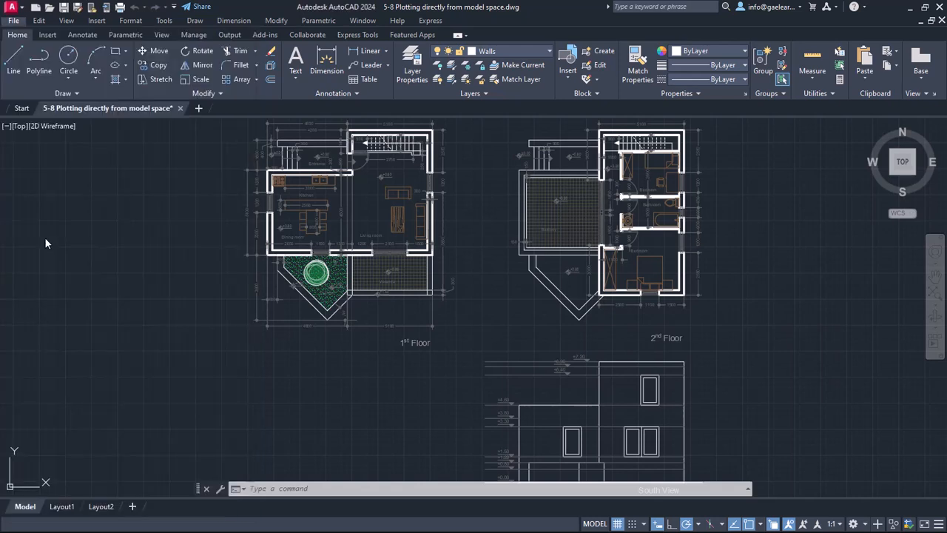
click(12, 8)
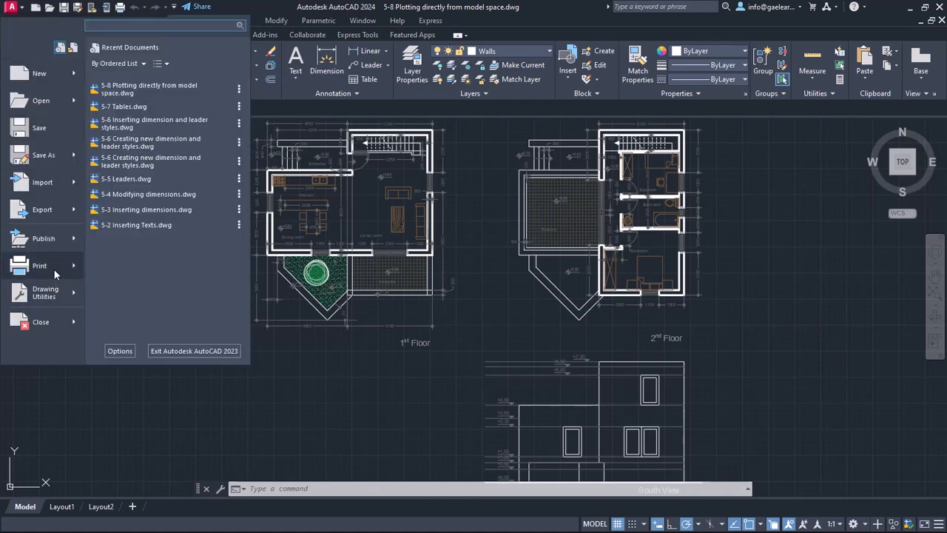
click(39, 265)
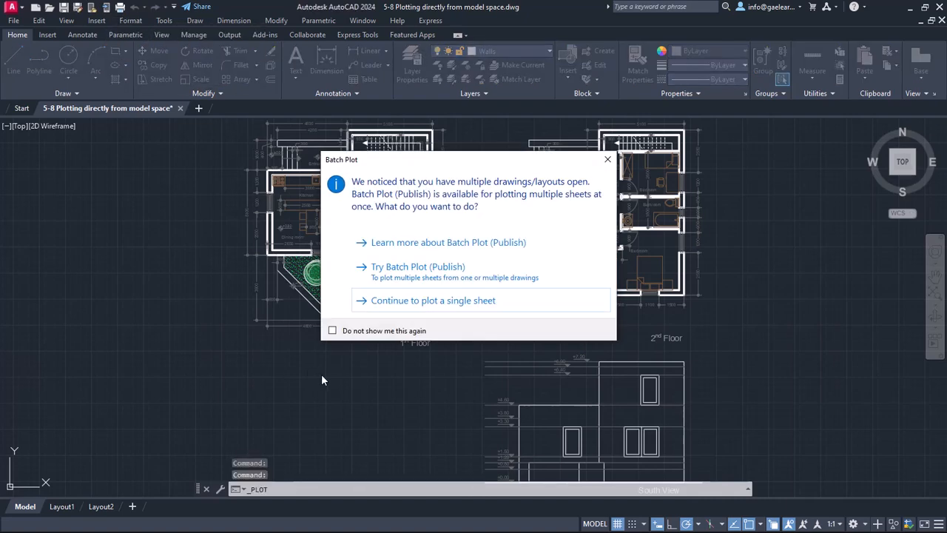
mouse_move(406, 322)
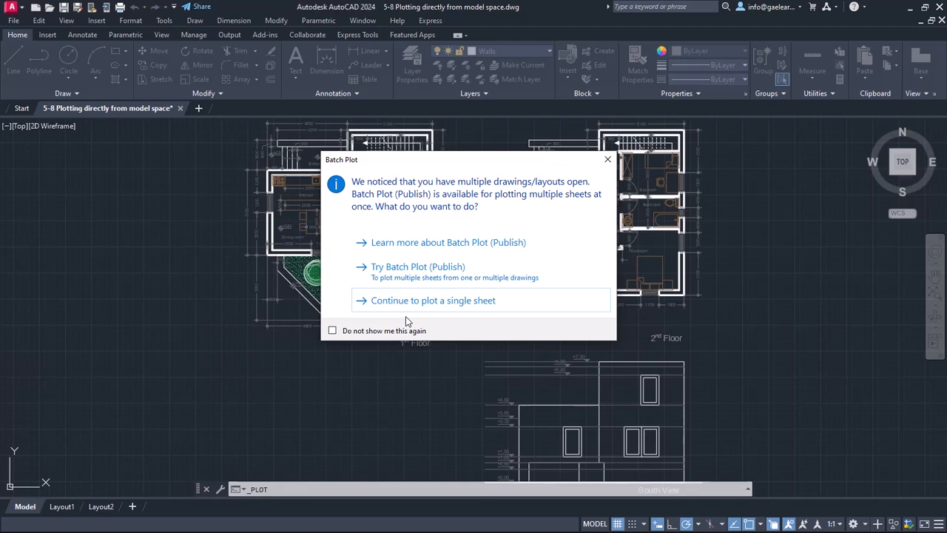
mouse_move(412, 317)
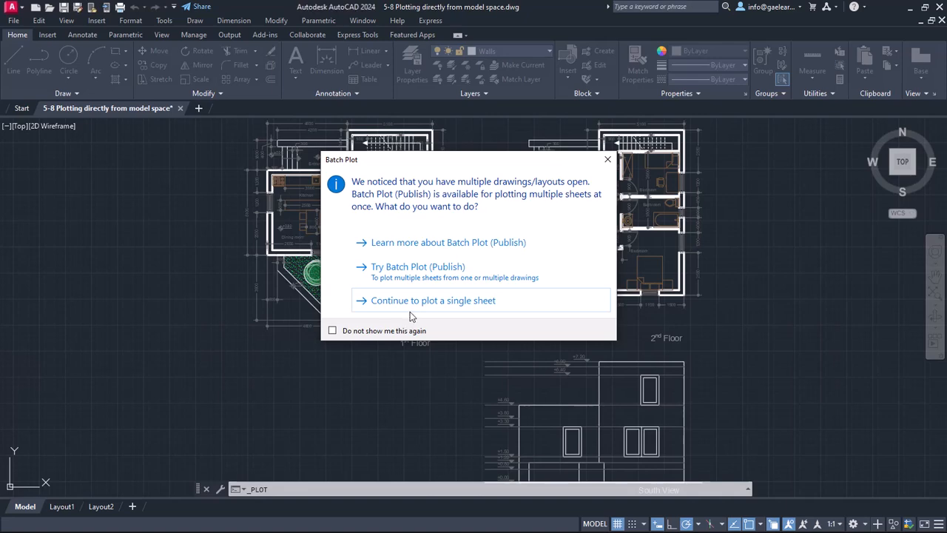
- Continue with plotting a single sheet from the Batch Plot prompt
click(432, 298)
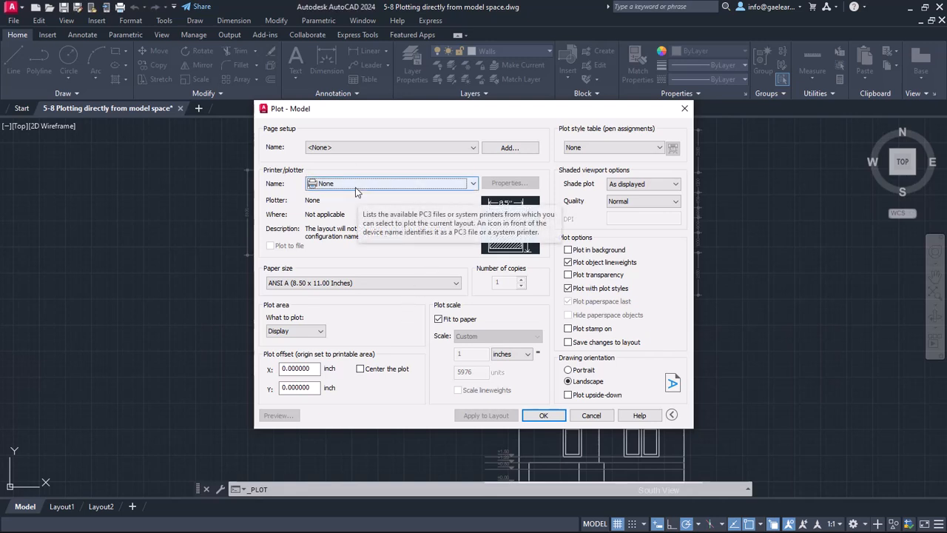
mouse_move(298, 180)
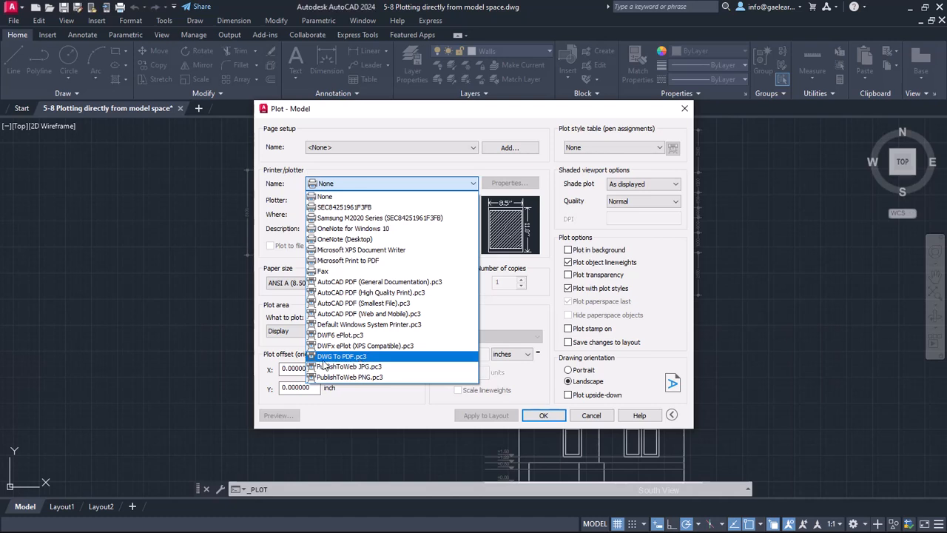
- Choose DWG To PDF.pc3 as the plotter and ISO A4 (297 x 210 mm) as the paper size
click(340, 355)
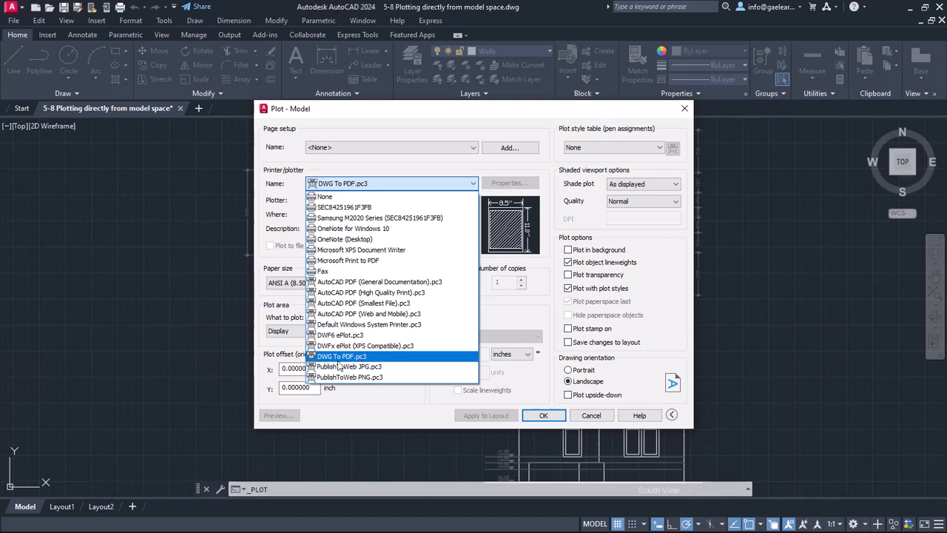
click(342, 355)
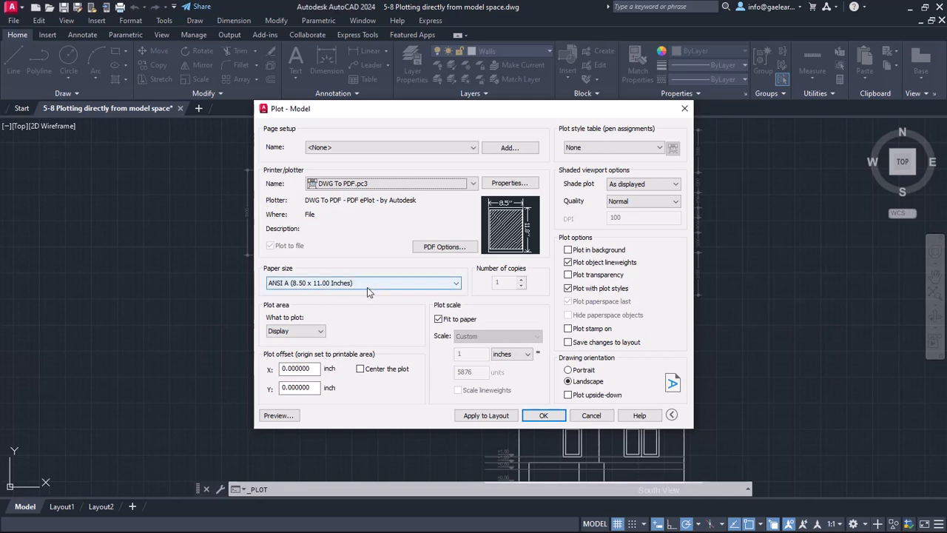
mouse_move(367, 288)
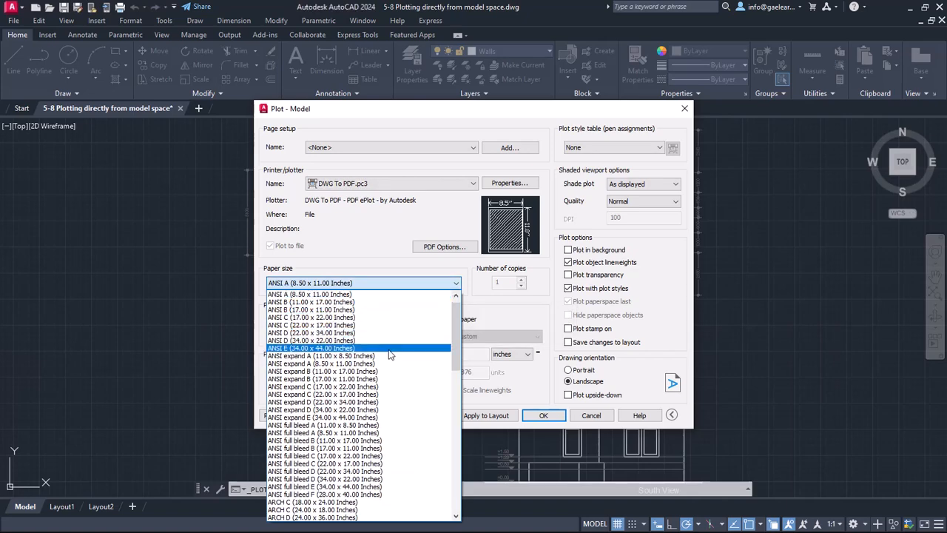
scroll(down, 3)
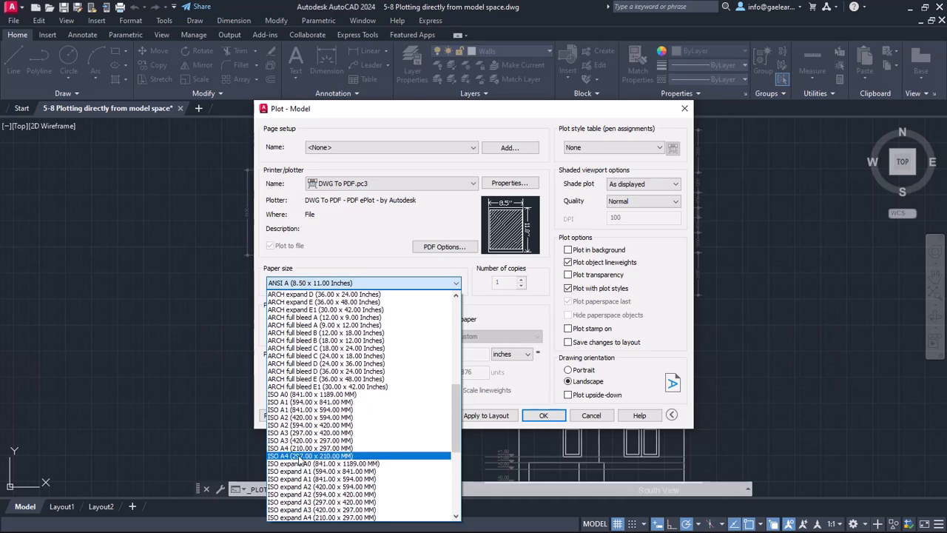
click(310, 455)
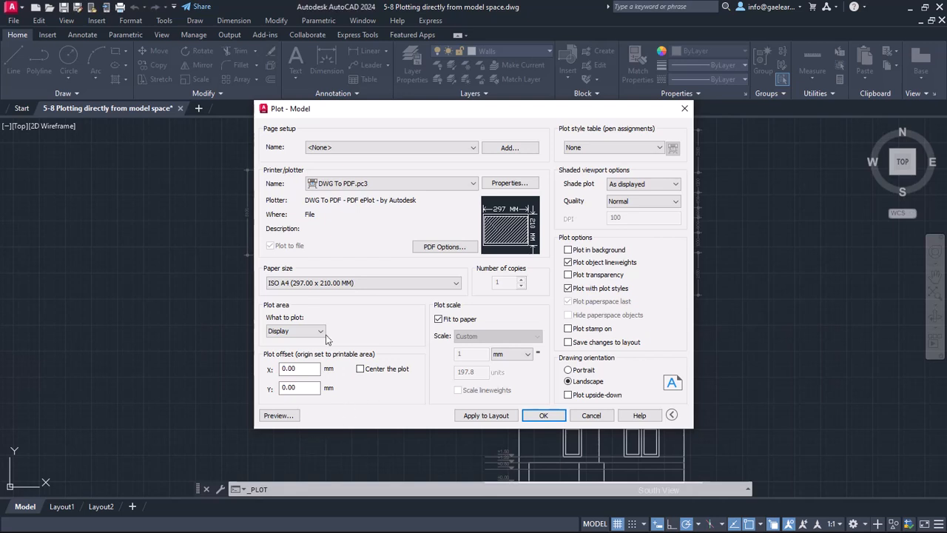
mouse_move(296, 324)
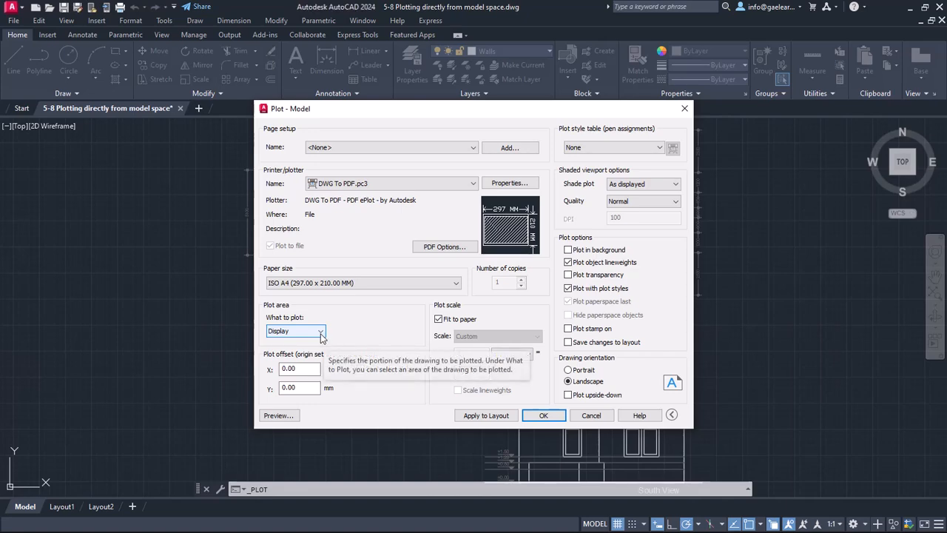
- Set 'What to plot' to Window so the area is picked on the drawing
click(319, 331)
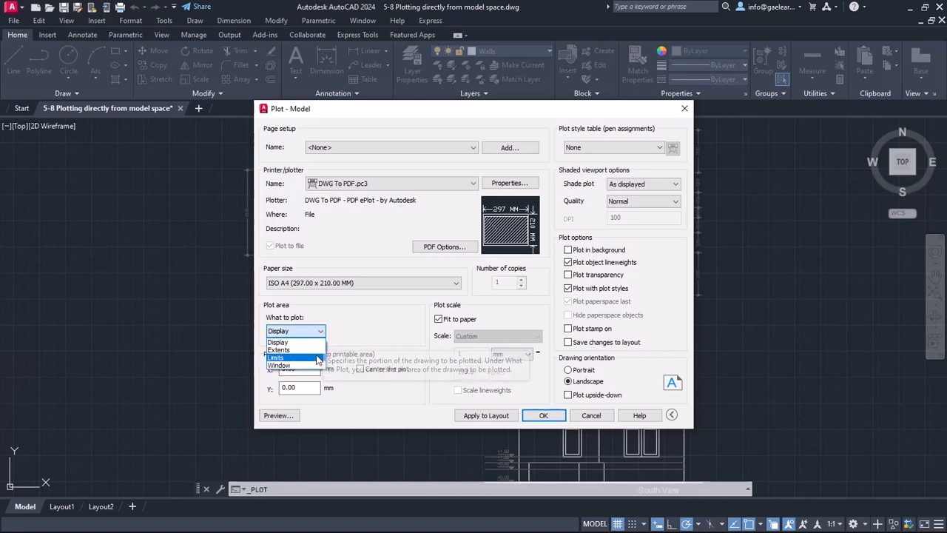
click(278, 364)
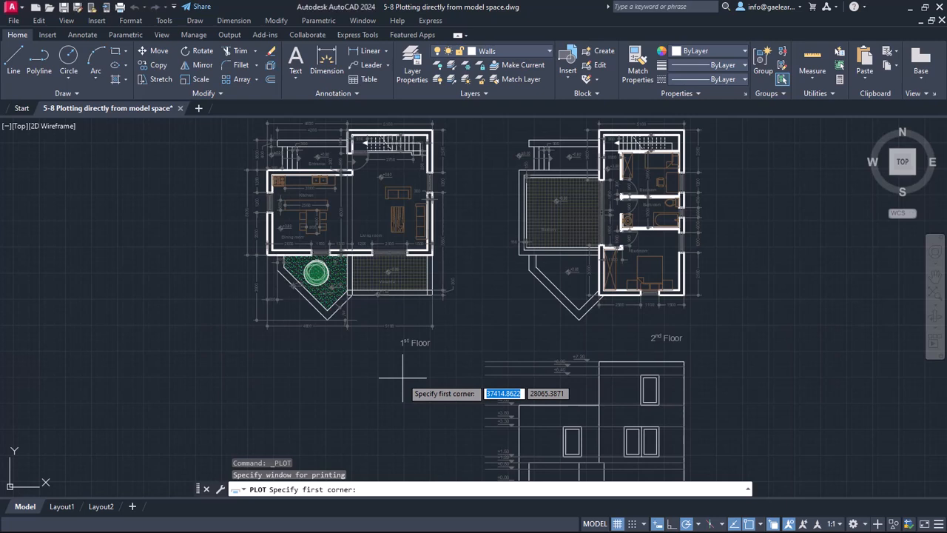
- Zoom out to show both floor plans and the South View elevation
scroll(down, 3)
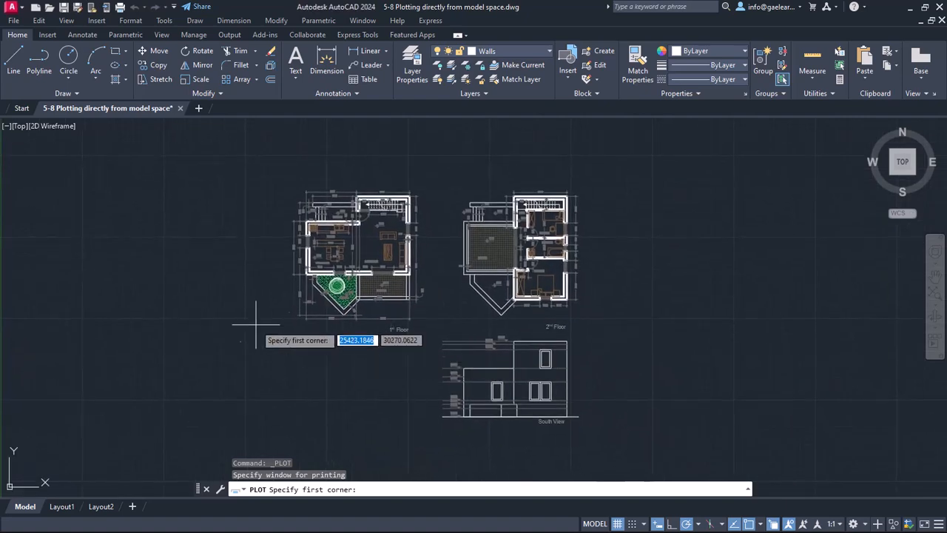
mouse_move(210, 244)
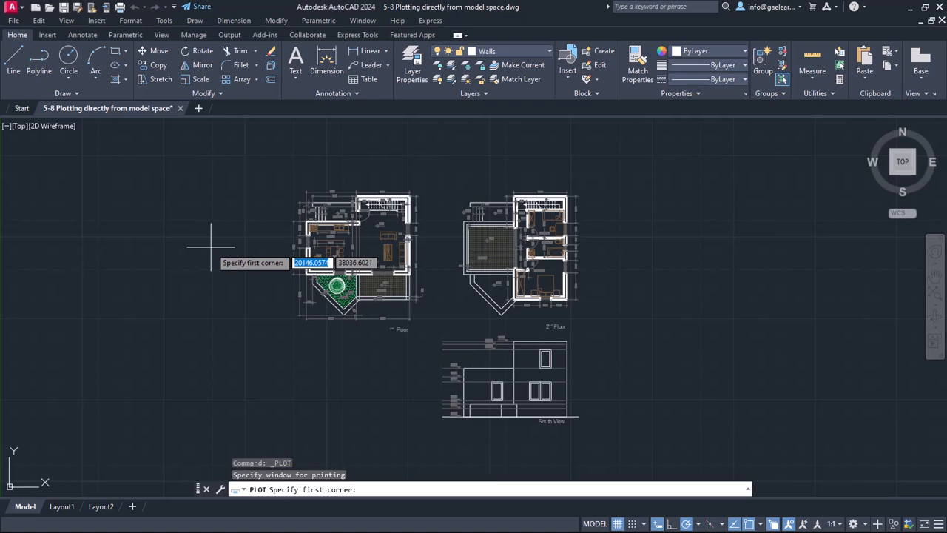
mouse_move(249, 205)
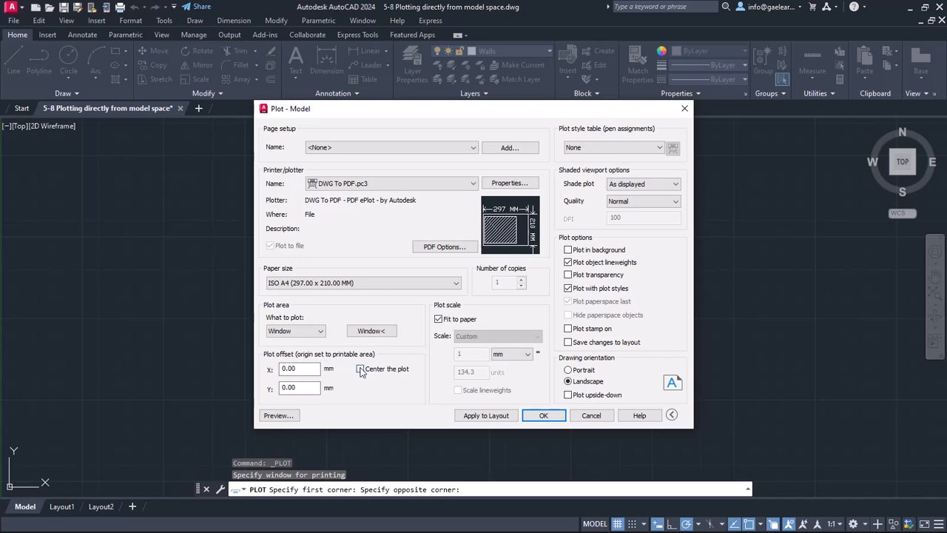
- Center the plot, include object lineweights and transparency, and keep landscape orientation
click(361, 368)
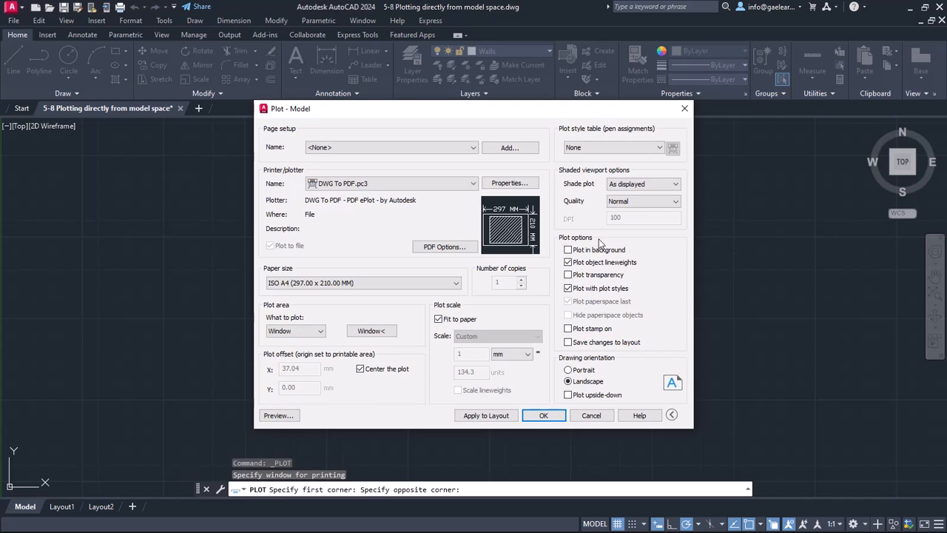
click(568, 262)
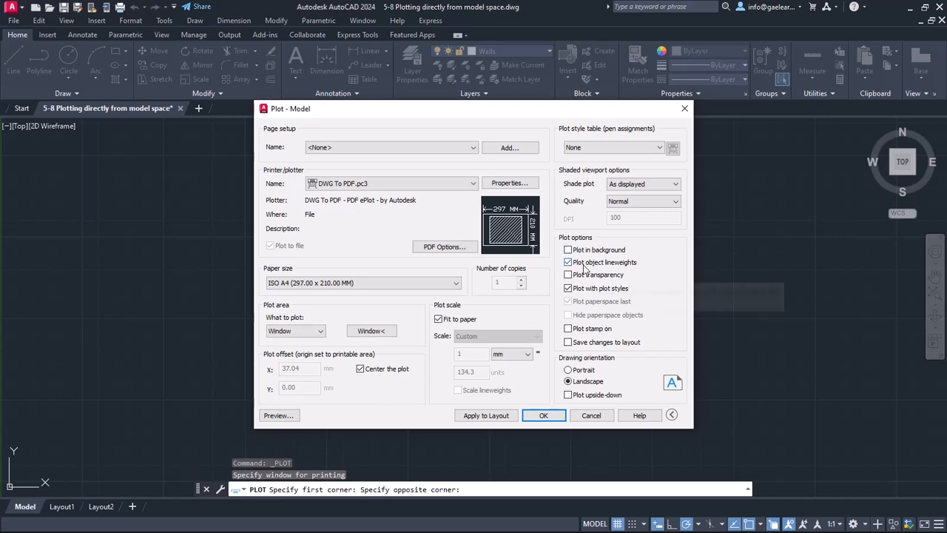
click(568, 274)
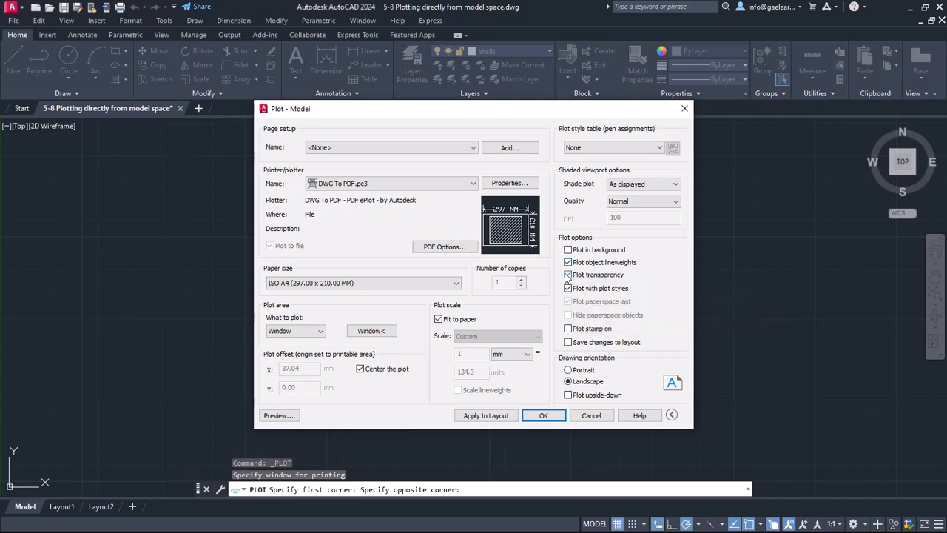
click(568, 262)
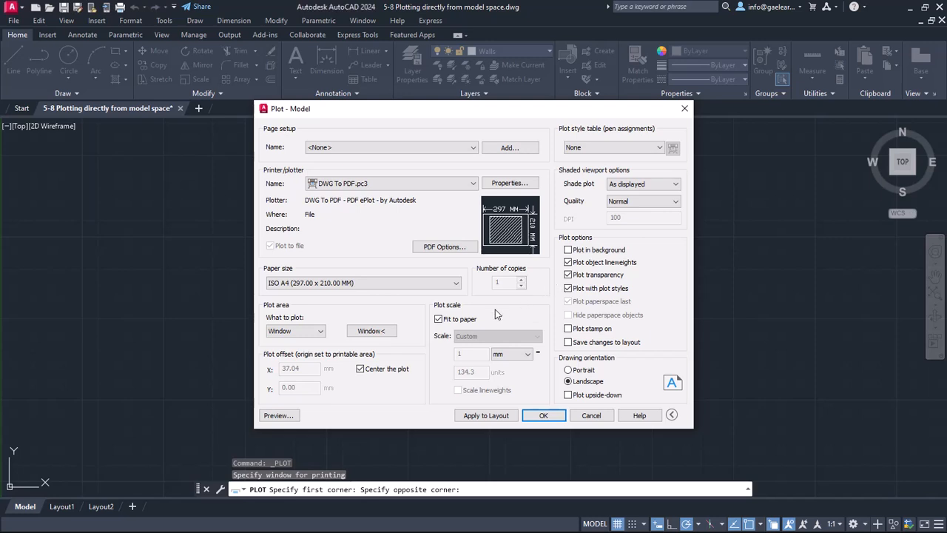
mouse_move(560, 377)
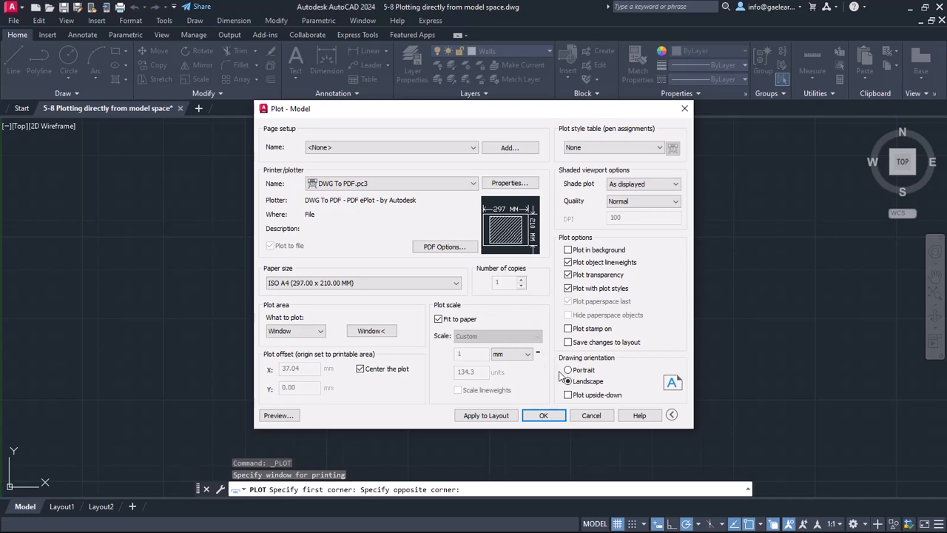
click(568, 370)
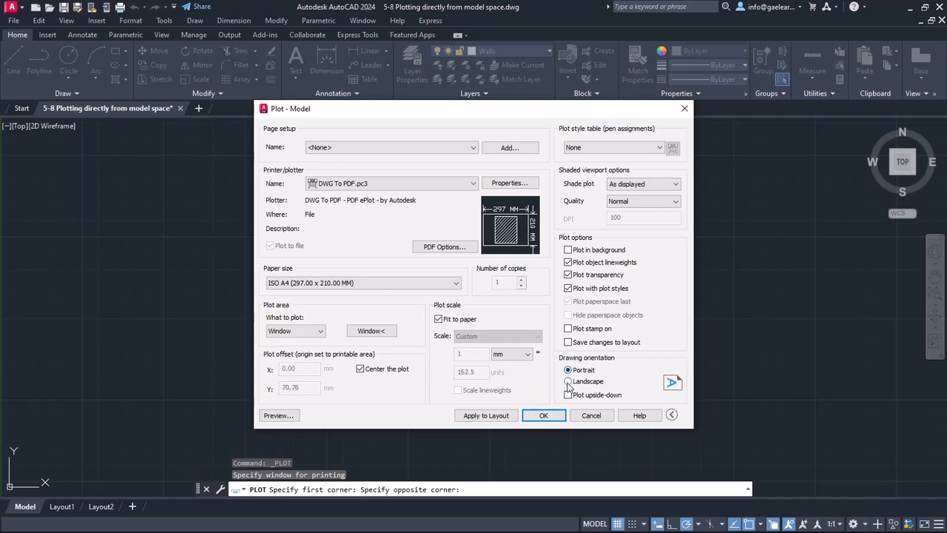
click(568, 381)
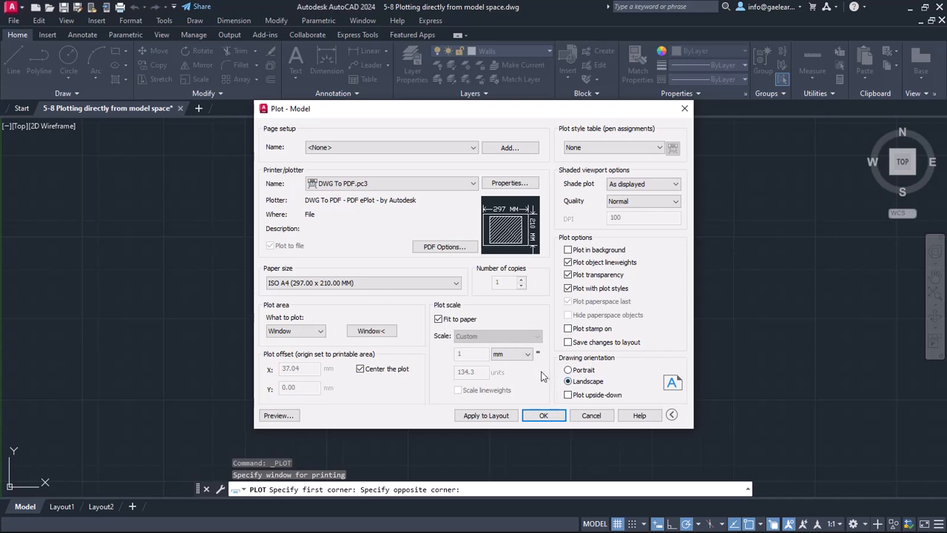
mouse_move(435, 328)
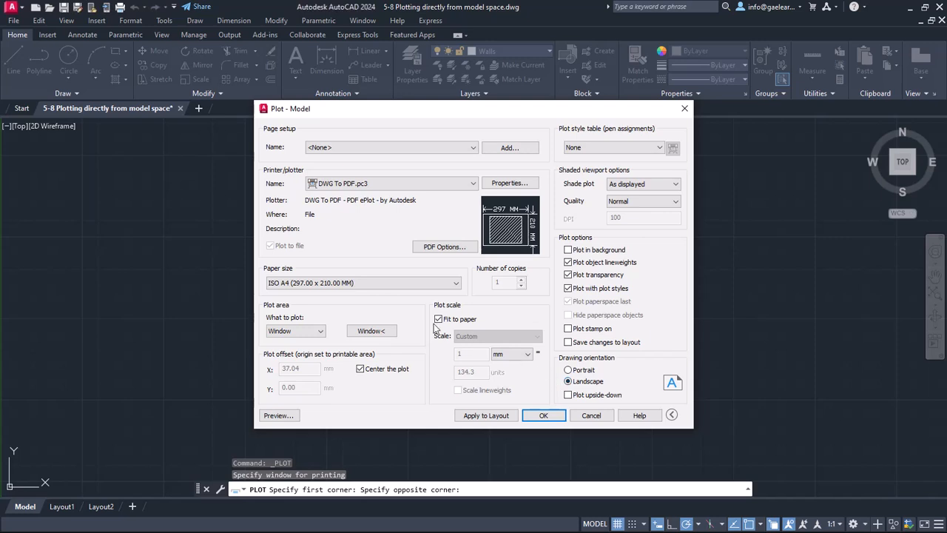
- Turn off Fit to paper and set the plot scale to 1:100
click(438, 318)
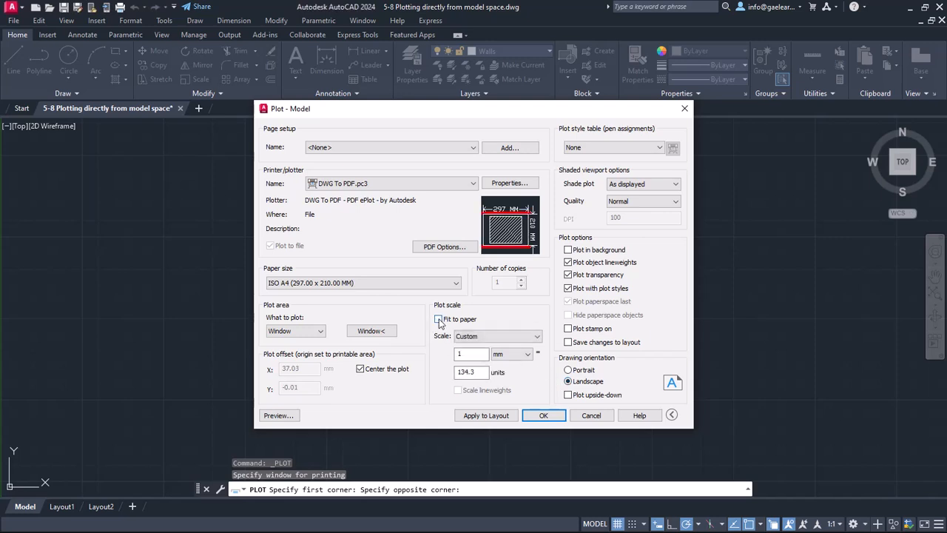
mouse_move(438, 320)
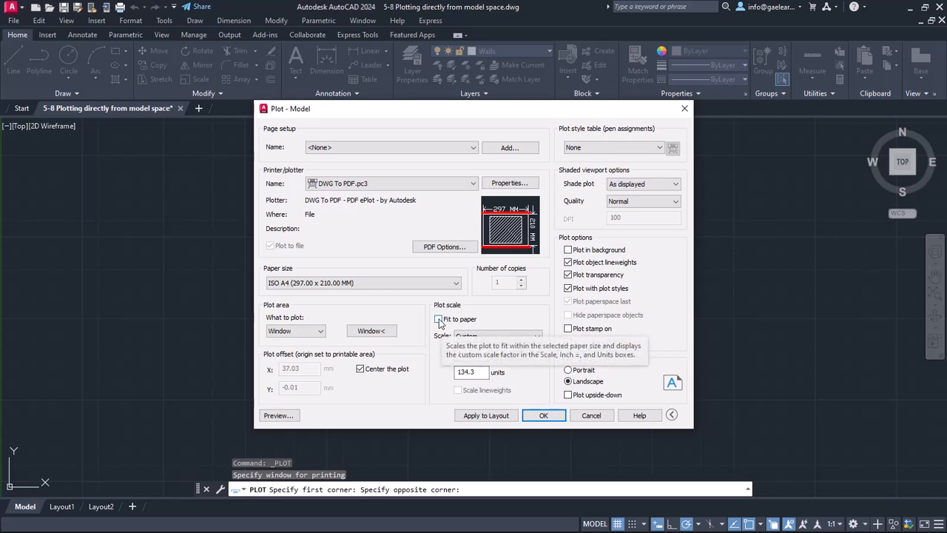
click(438, 319)
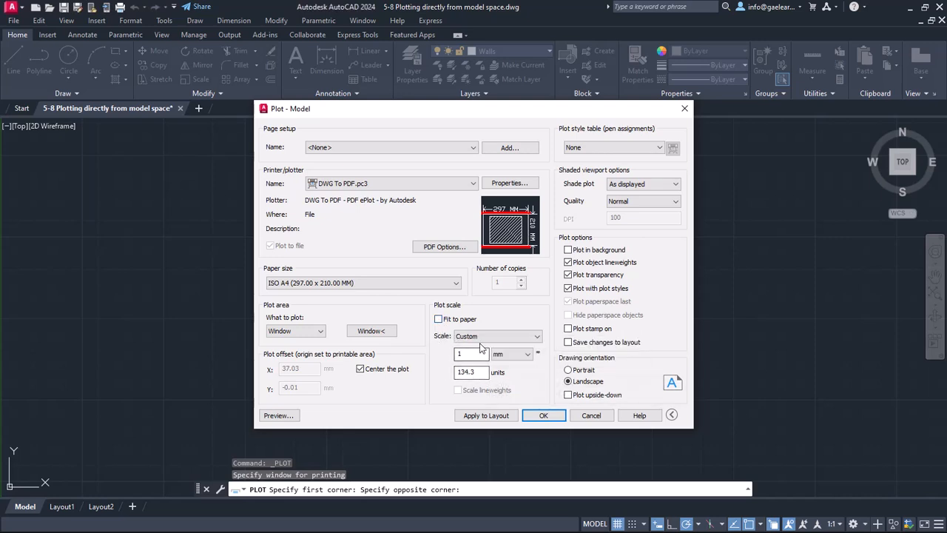
click(537, 336)
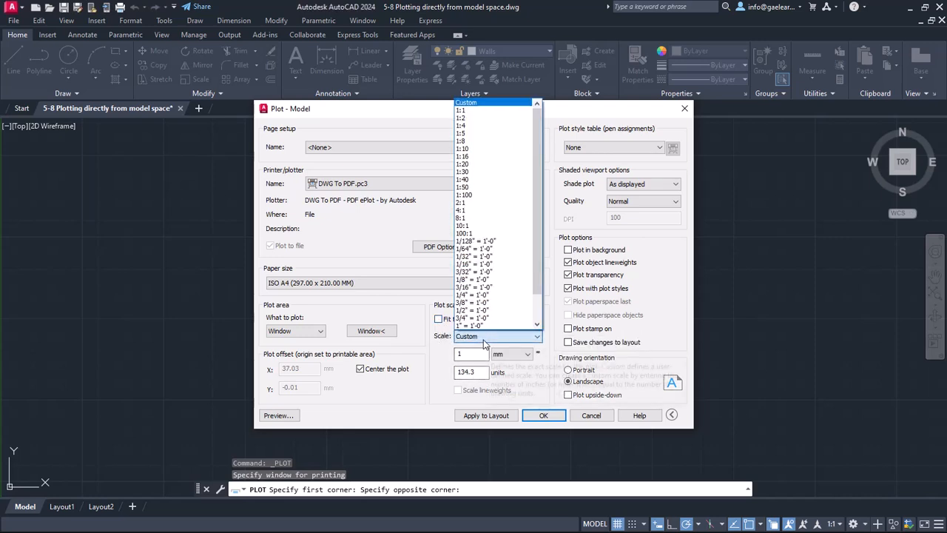
click(461, 196)
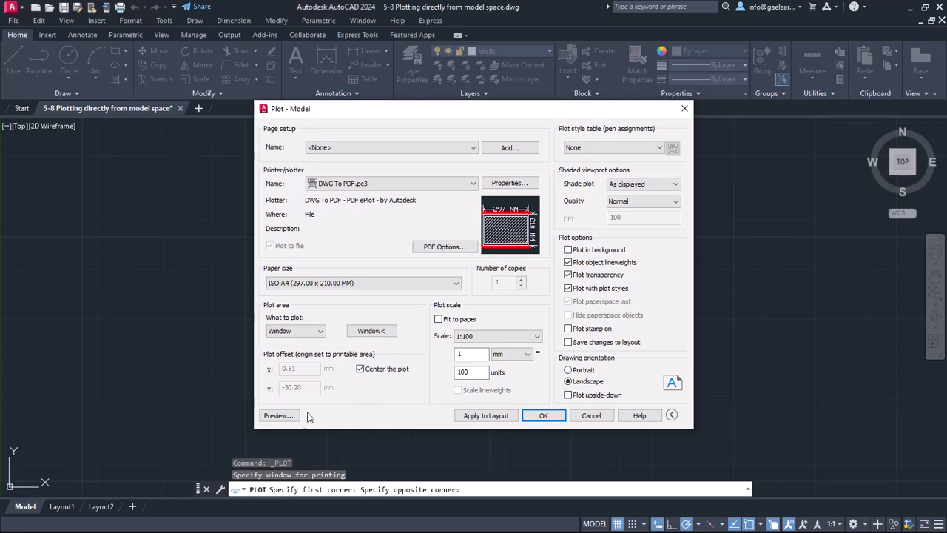
click(278, 414)
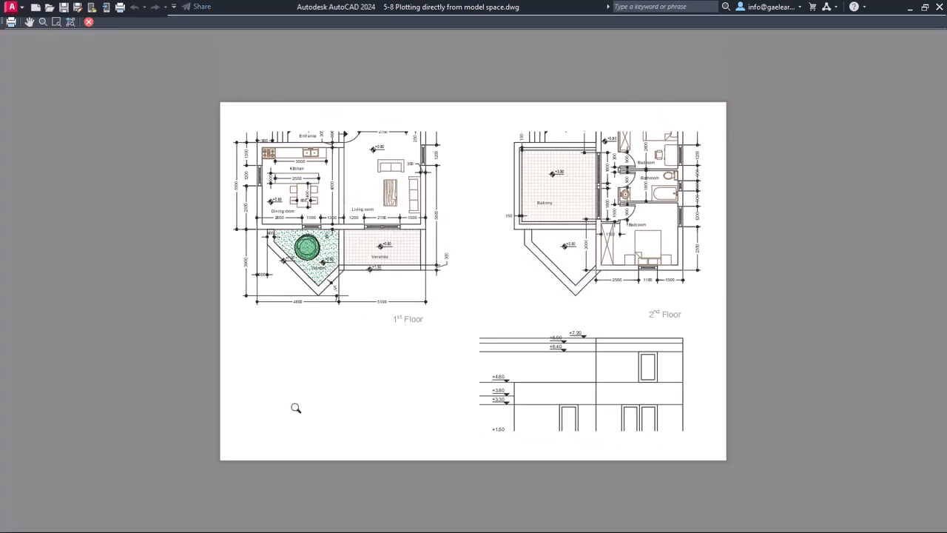
mouse_move(719, 387)
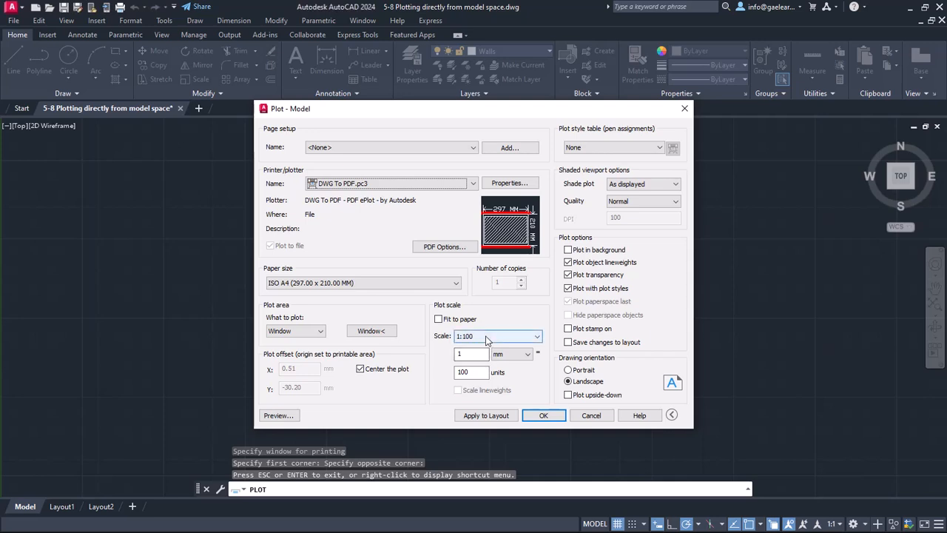
- Change the scale units from 100 to 150 for a custom 1 mm = 150 units scale and preview it
click(539, 335)
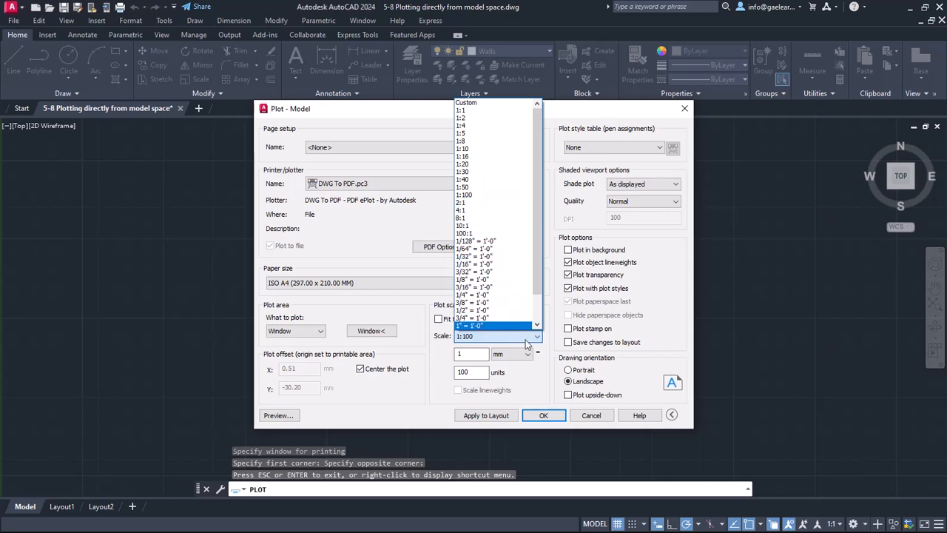
click(498, 336)
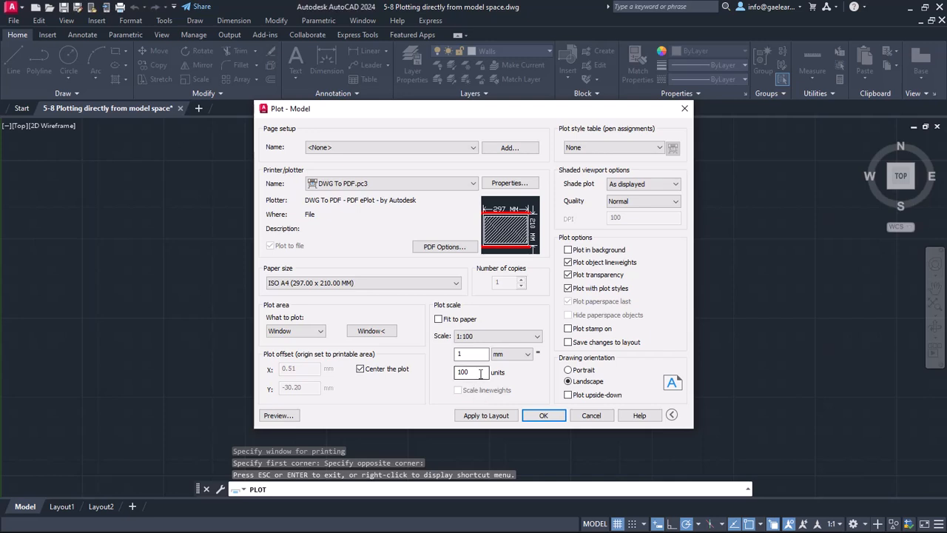
click(471, 371)
text(150)
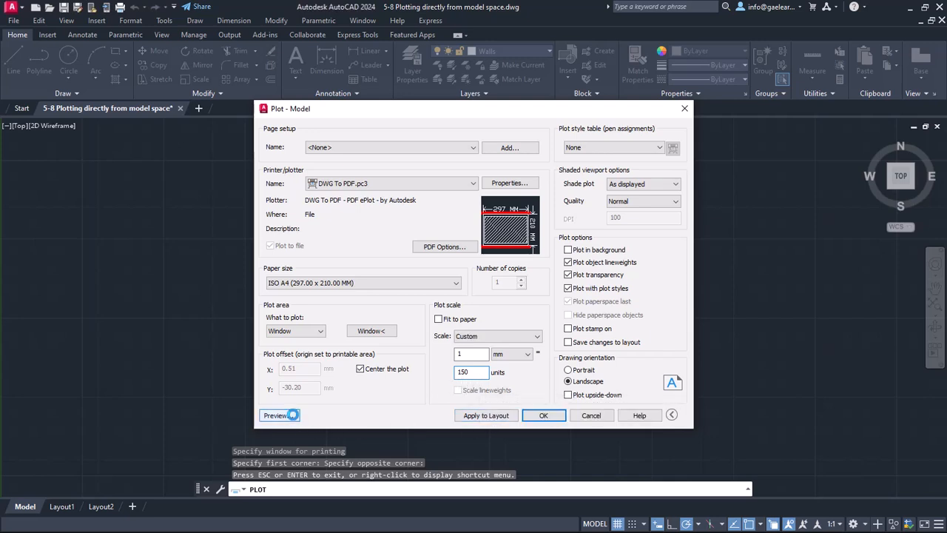
click(275, 414)
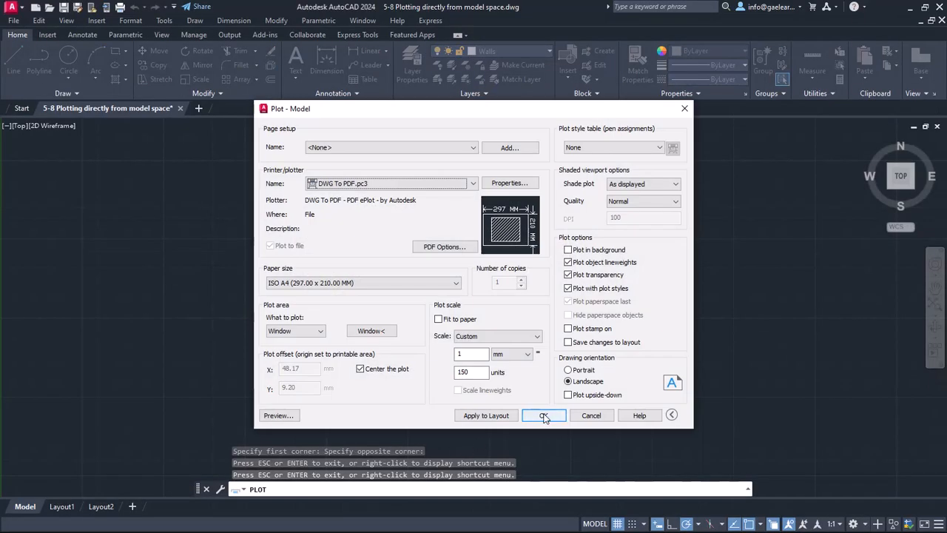
- Accept the plot settings and save the PDF to the Desktop
click(543, 414)
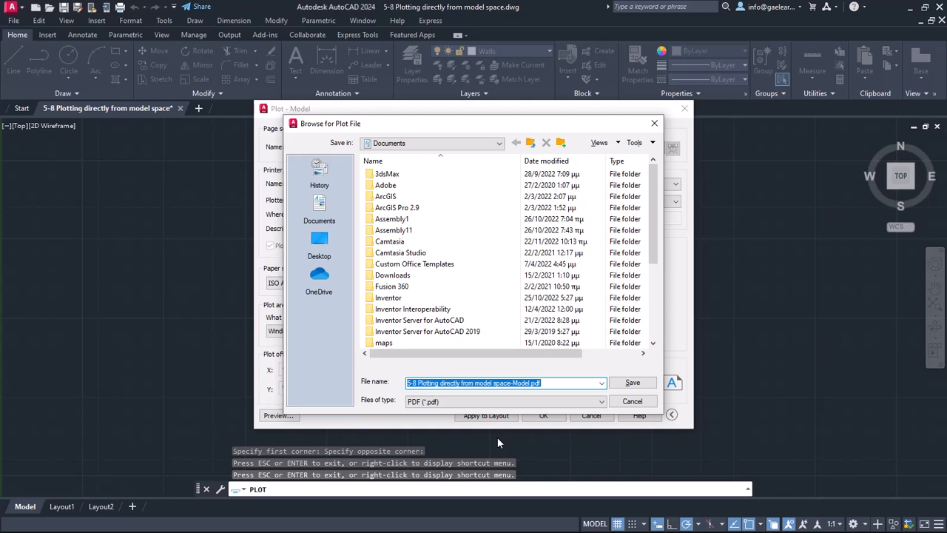
mouse_move(437, 423)
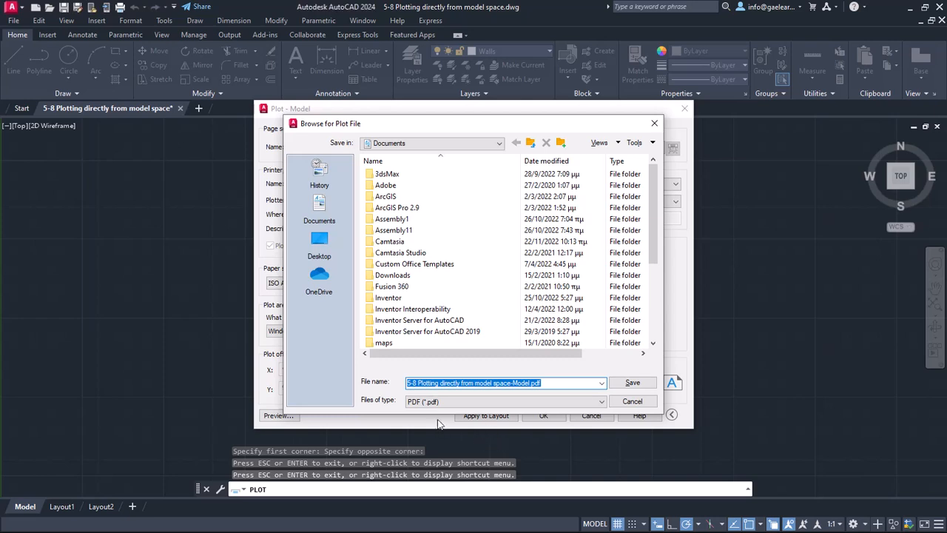
click(319, 244)
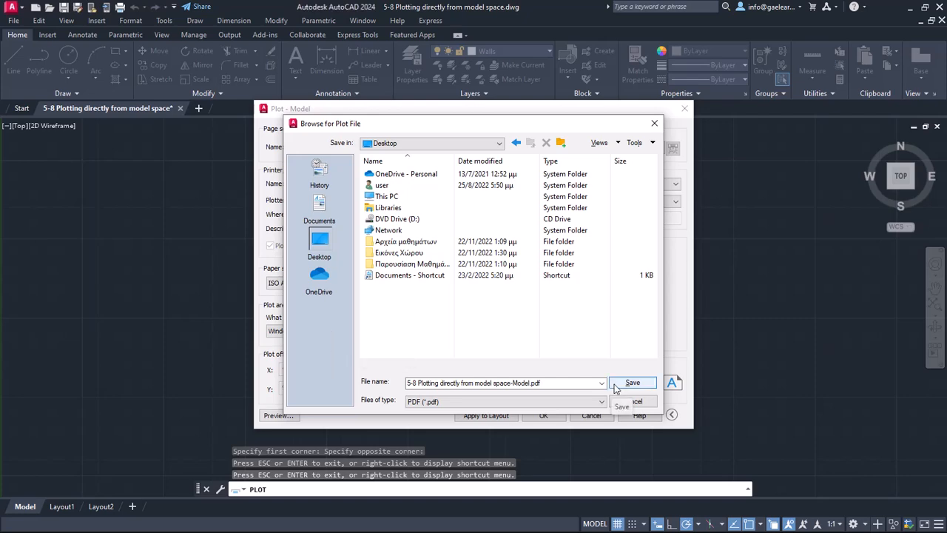
click(632, 382)
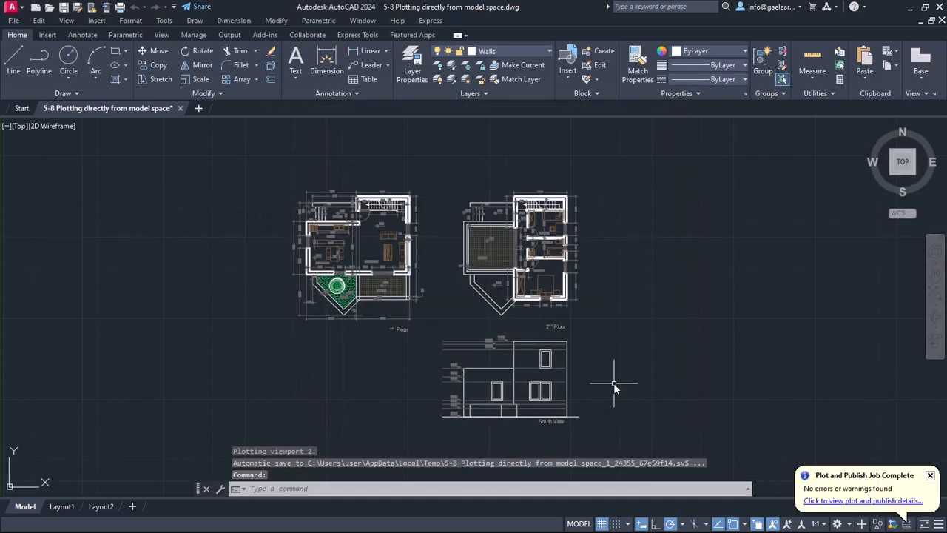